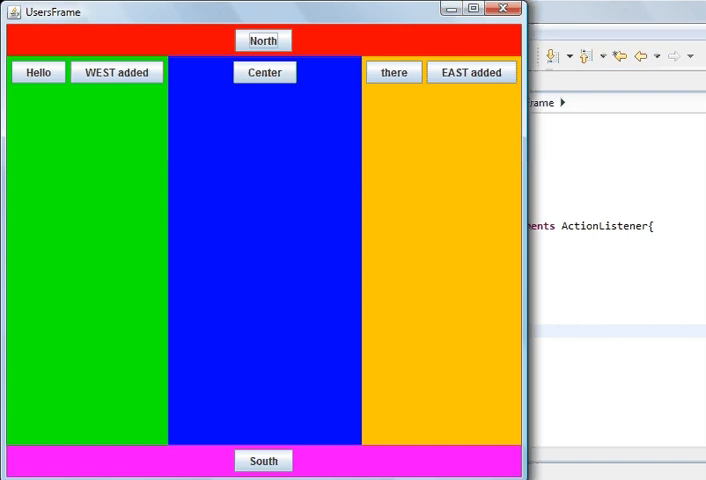
mouse_move(380, 406)
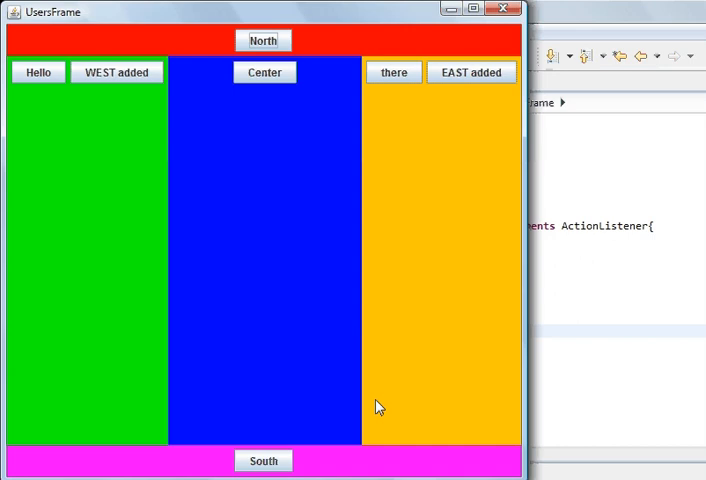
mouse_move(336, 402)
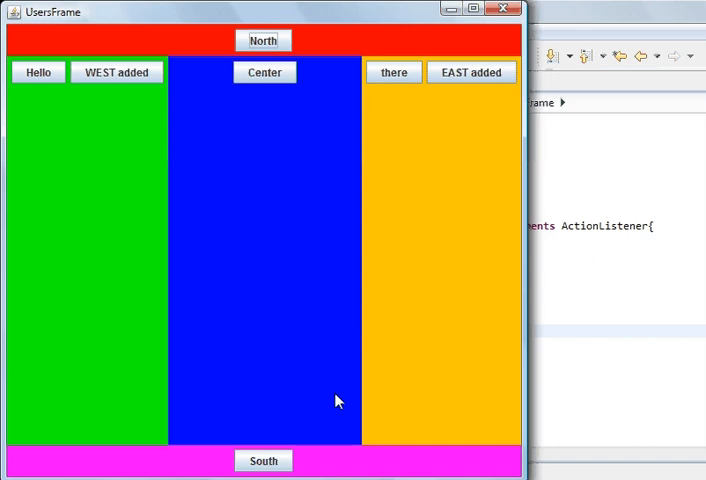
mouse_move(332, 386)
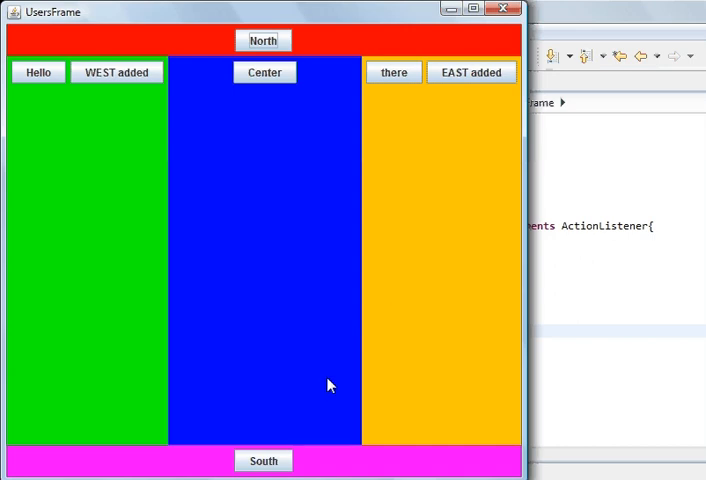
mouse_move(310, 318)
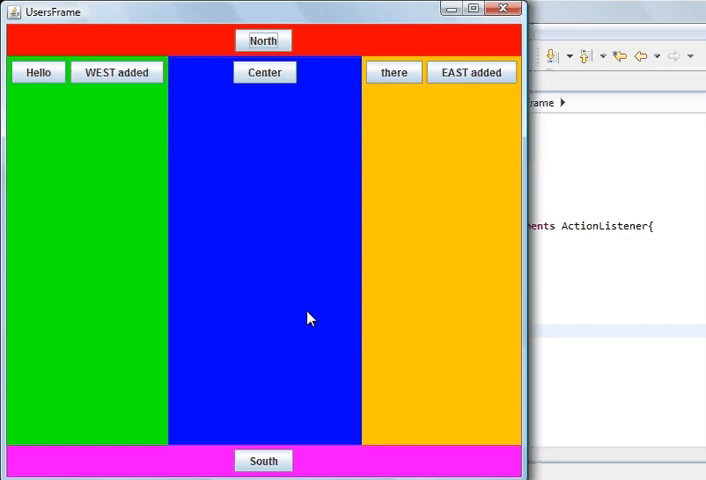
mouse_move(172, 48)
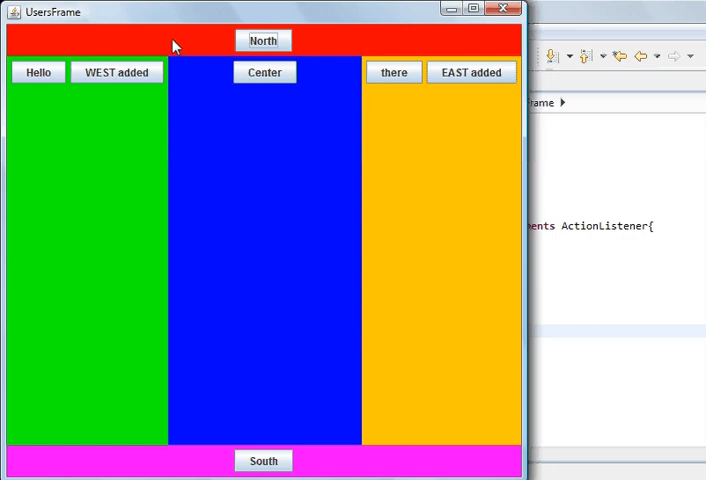
mouse_move(110, 152)
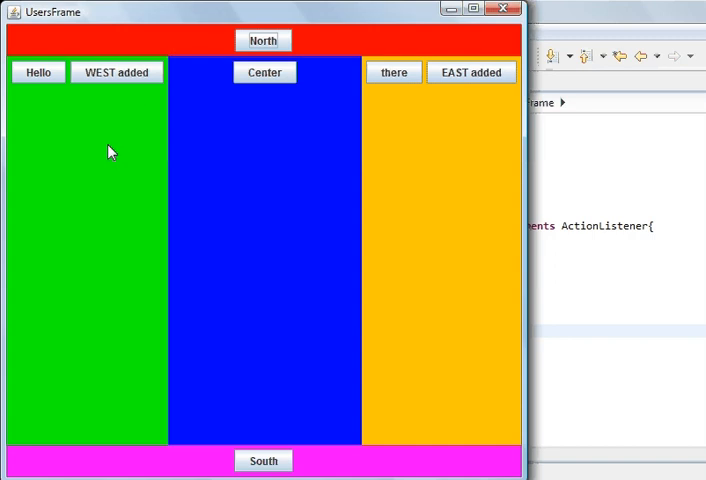
mouse_move(288, 152)
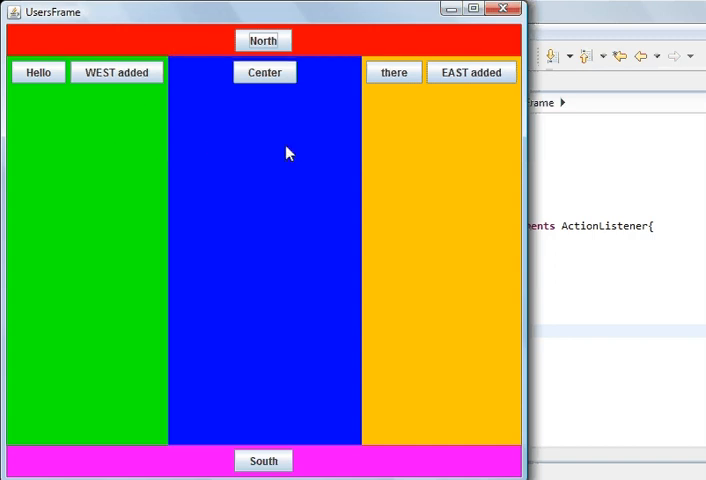
mouse_move(404, 156)
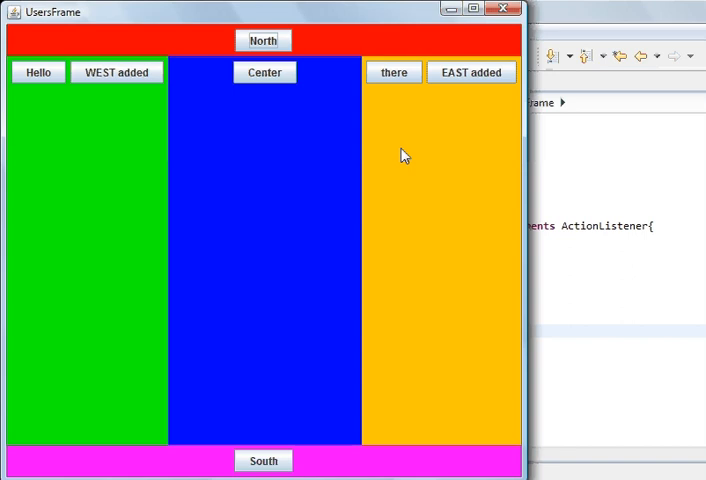
mouse_move(212, 108)
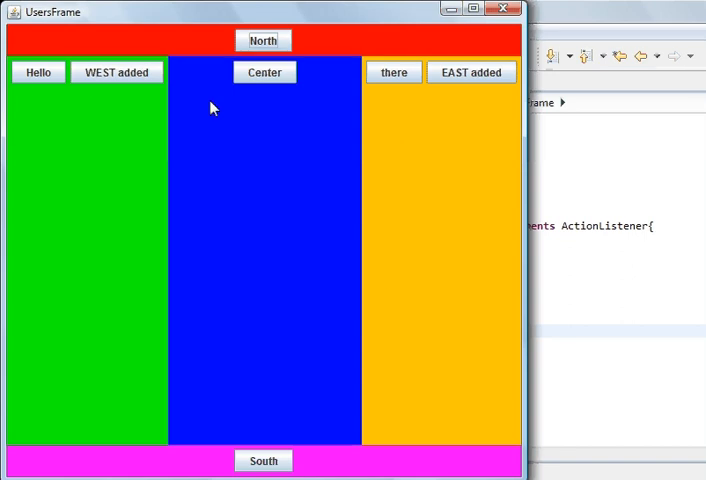
mouse_move(520, 236)
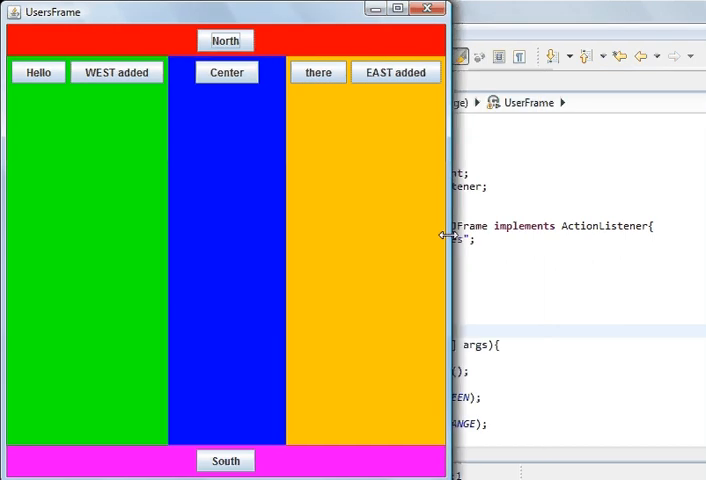
Widen the UsersFrame window so the center stretches while the side regions keep their widths.
left_click_drag(442, 236, 540, 238)
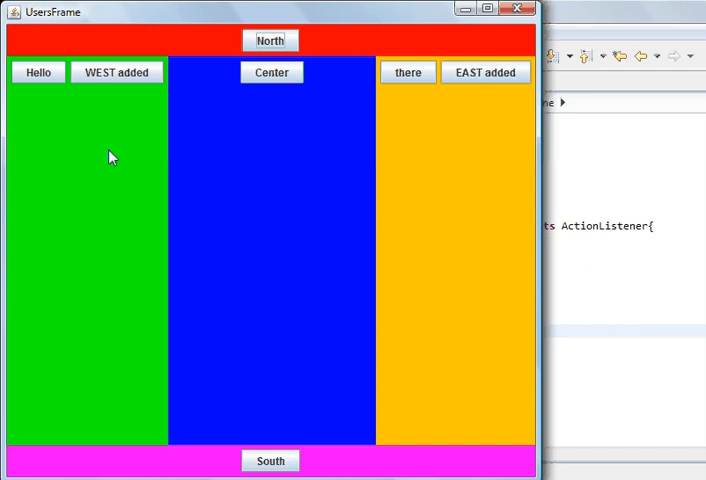
mouse_move(204, 230)
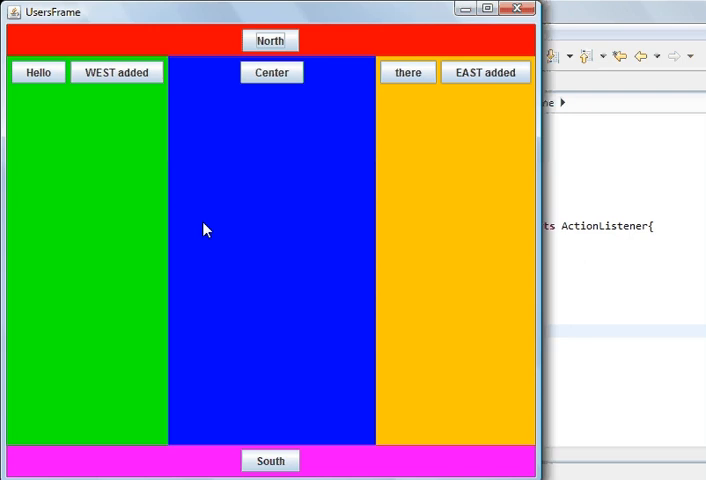
mouse_move(140, 48)
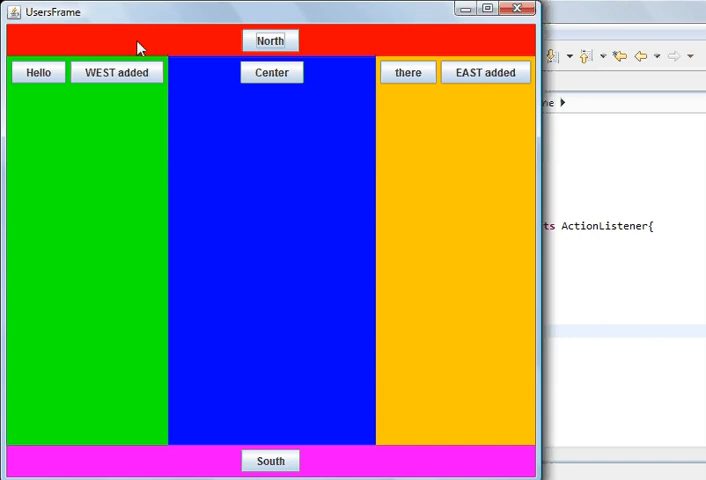
mouse_move(40, 92)
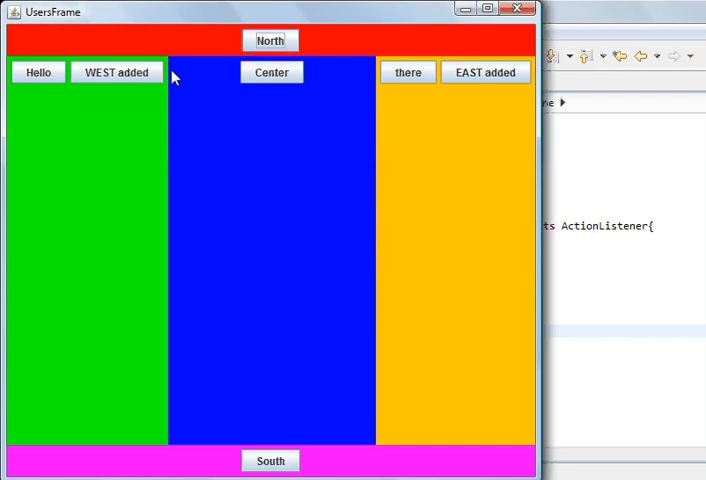
mouse_move(212, 82)
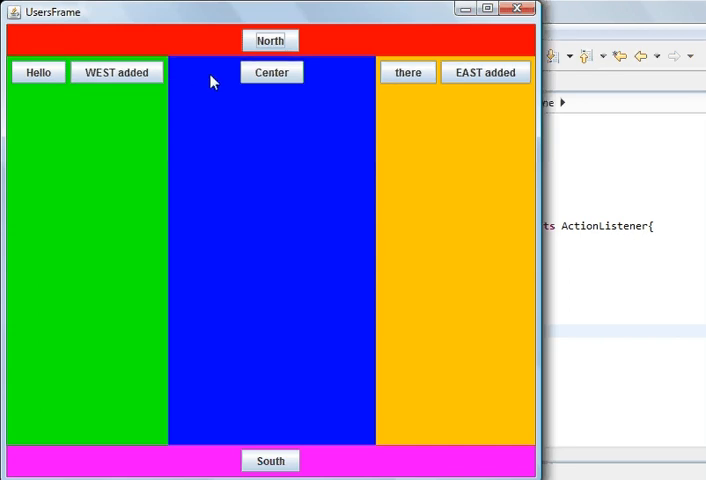
mouse_move(224, 68)
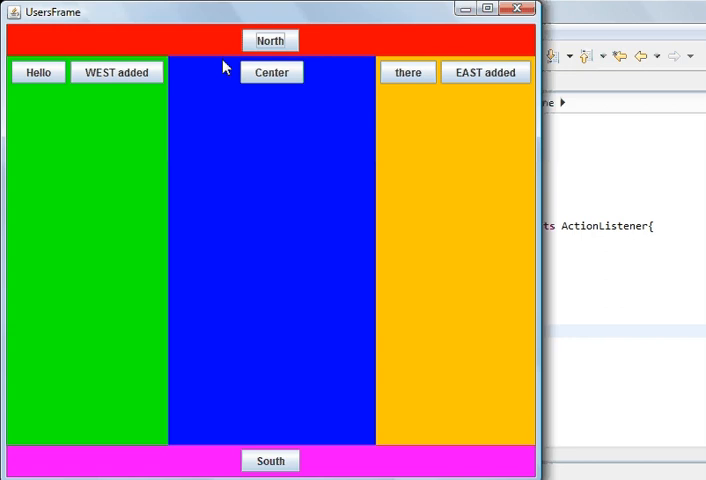
mouse_move(92, 100)
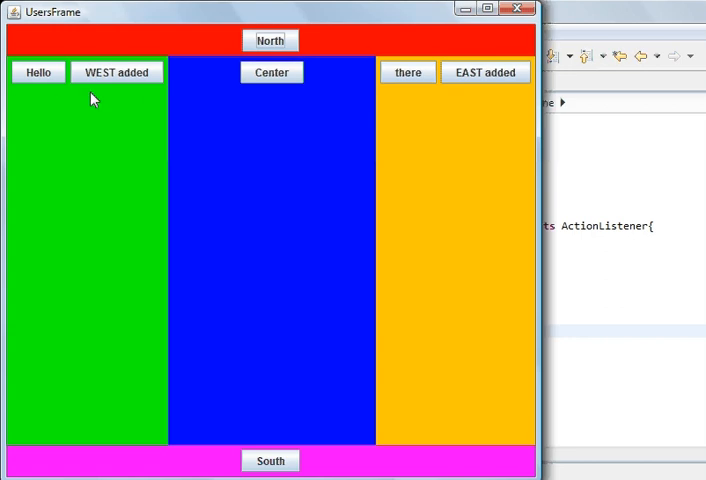
mouse_move(220, 122)
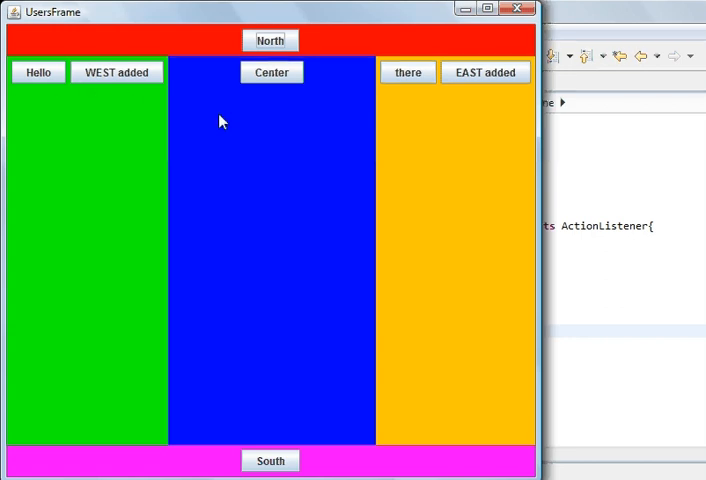
mouse_move(28, 128)
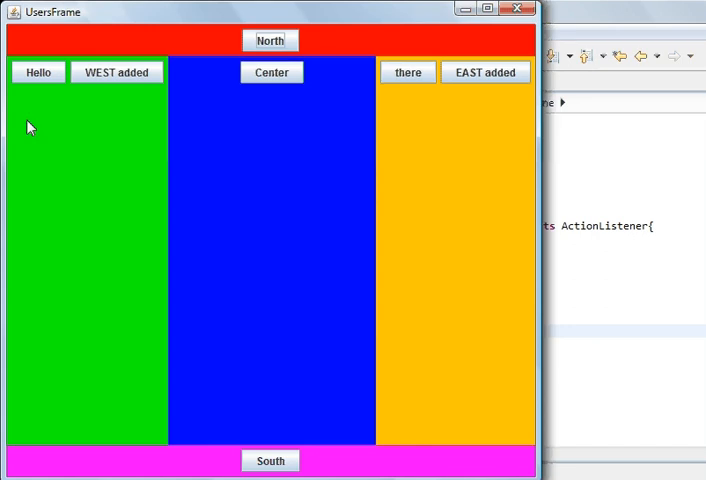
mouse_move(44, 180)
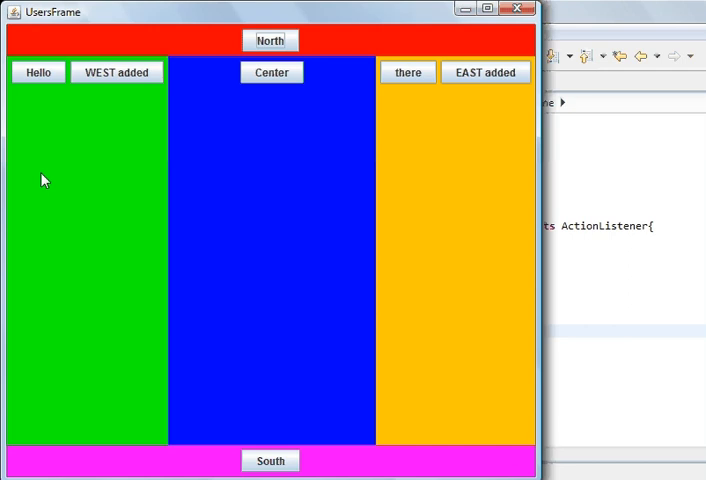
mouse_move(170, 20)
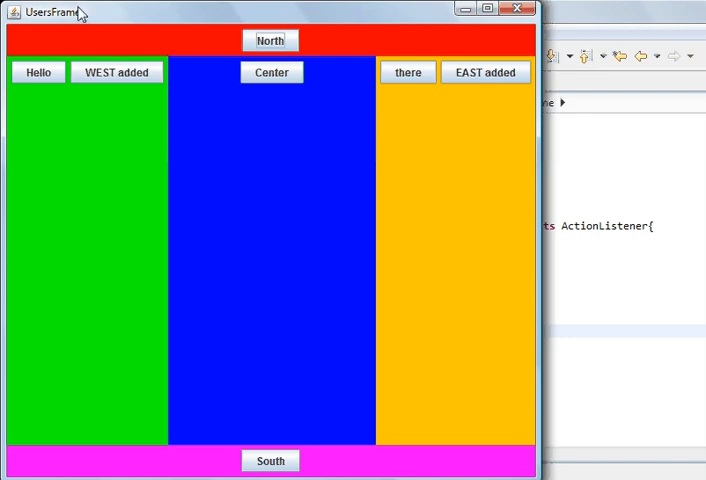
mouse_move(480, 32)
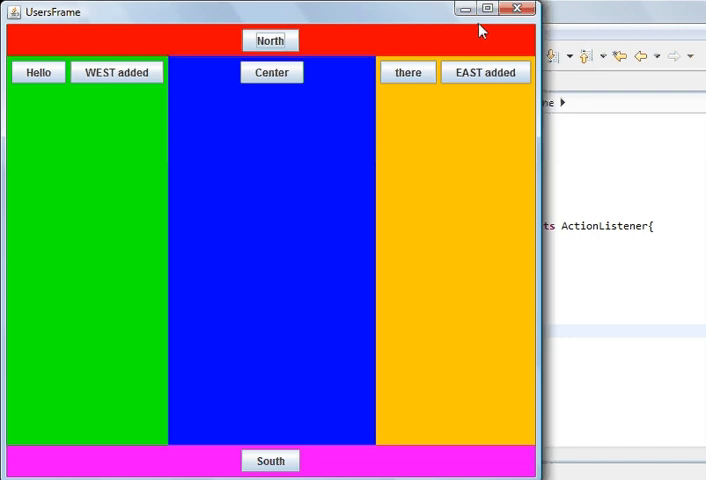
mouse_move(384, 22)
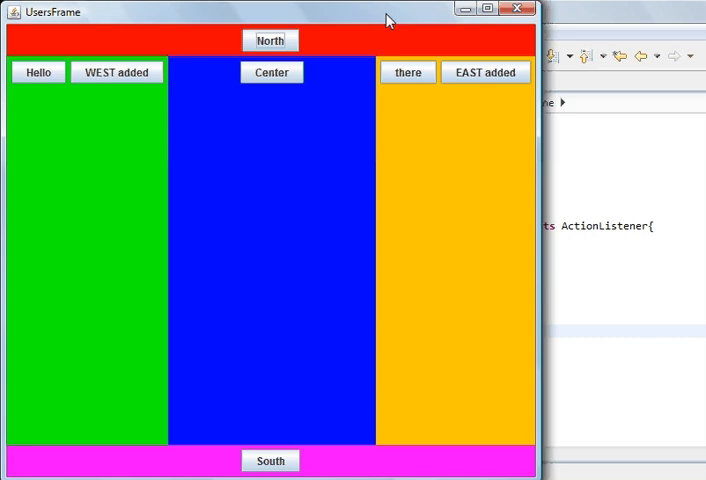
mouse_move(512, 22)
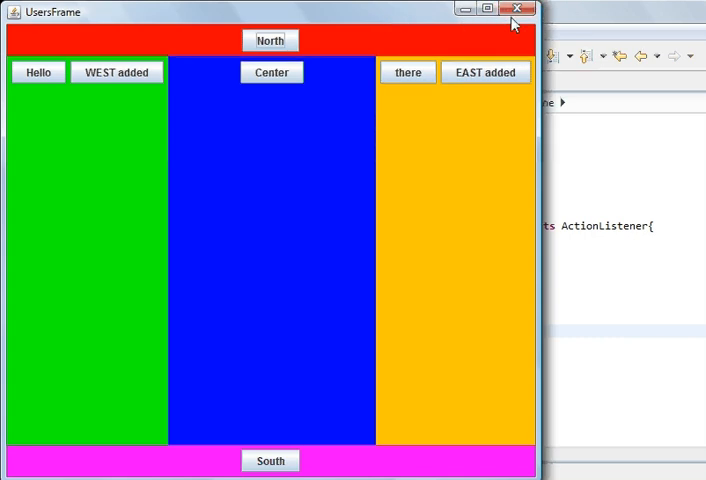
mouse_move(264, 22)
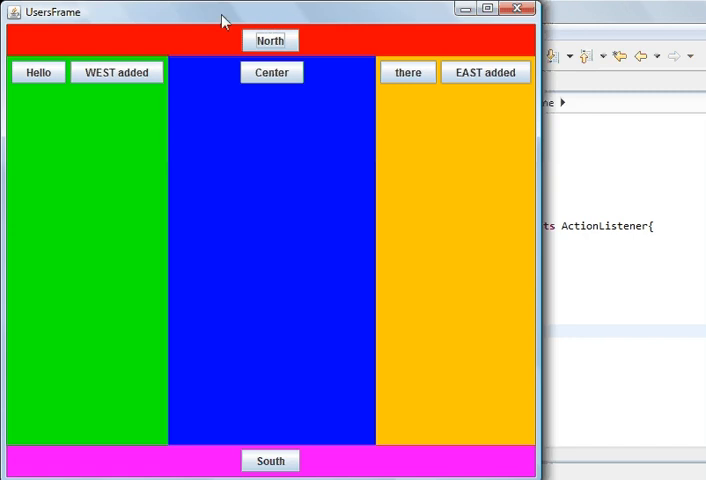
mouse_move(98, 240)
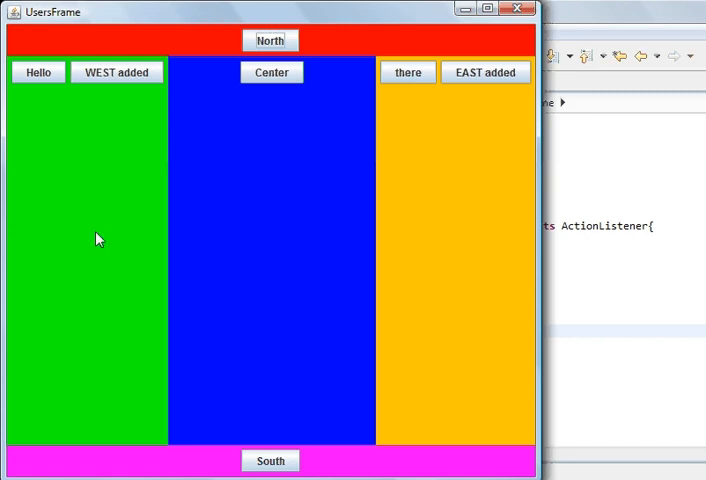
mouse_move(204, 152)
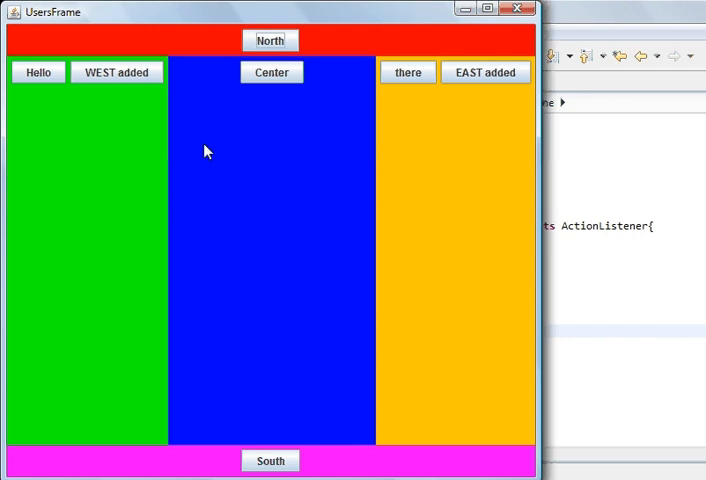
mouse_move(430, 140)
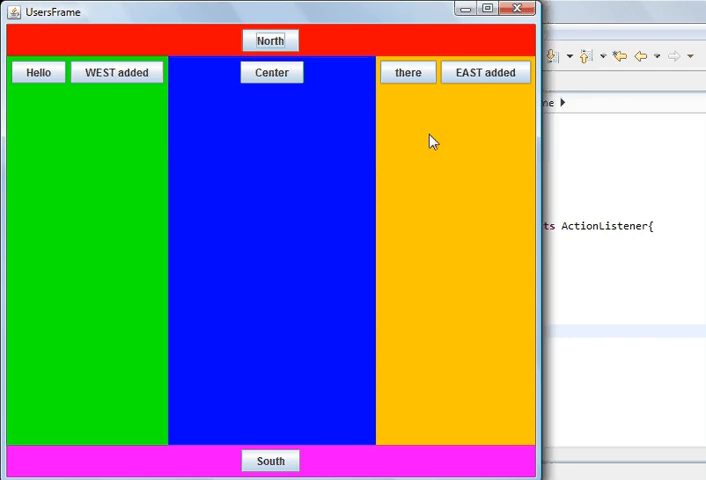
mouse_move(228, 222)
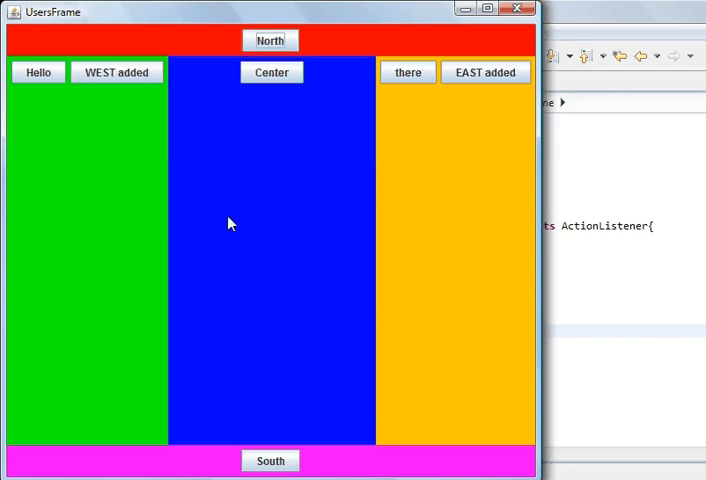
mouse_move(280, 188)
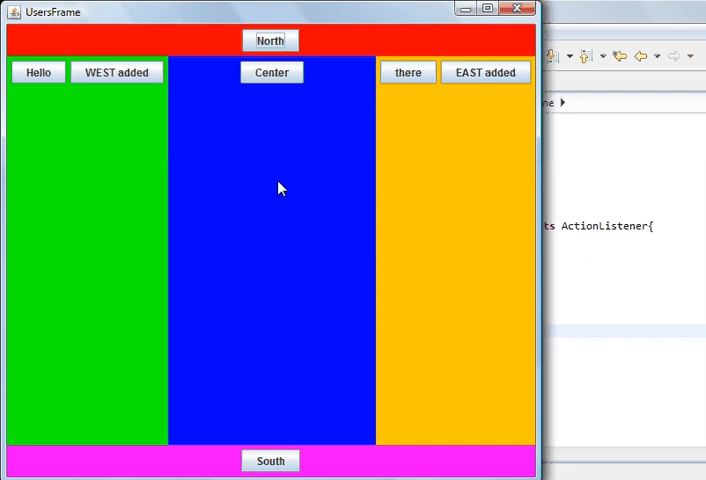
mouse_move(118, 152)
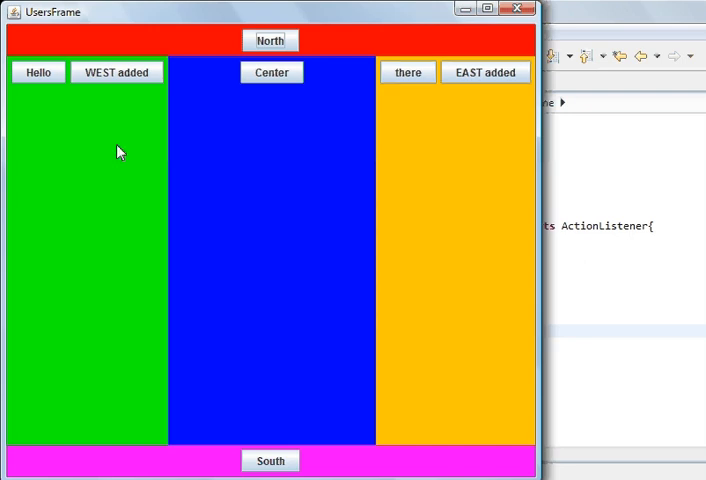
mouse_move(82, 200)
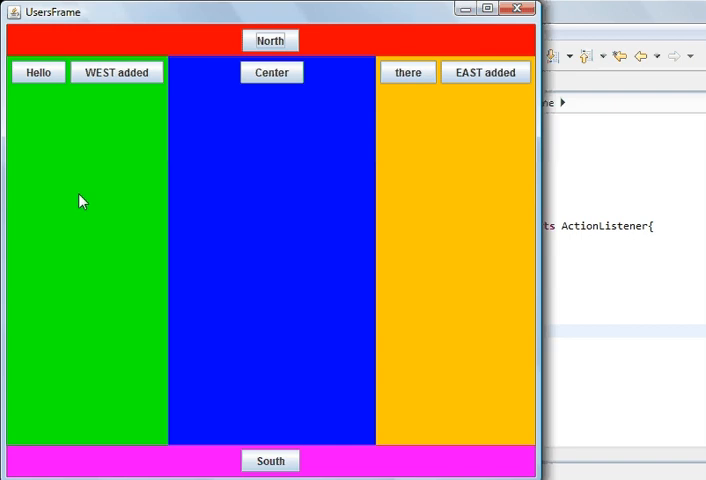
mouse_move(44, 100)
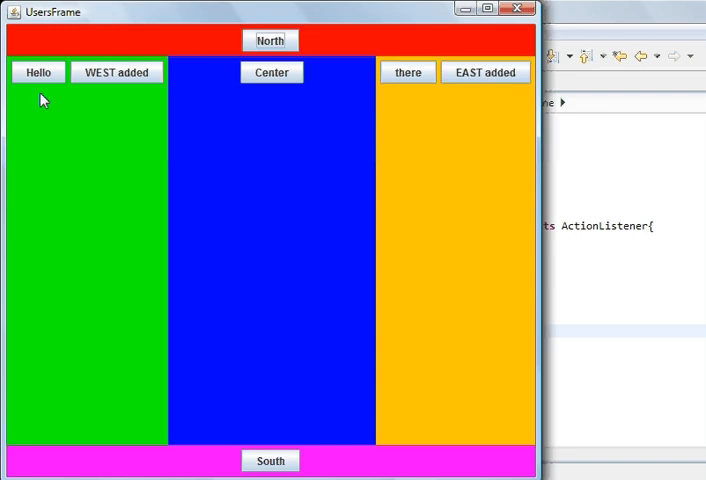
mouse_move(108, 118)
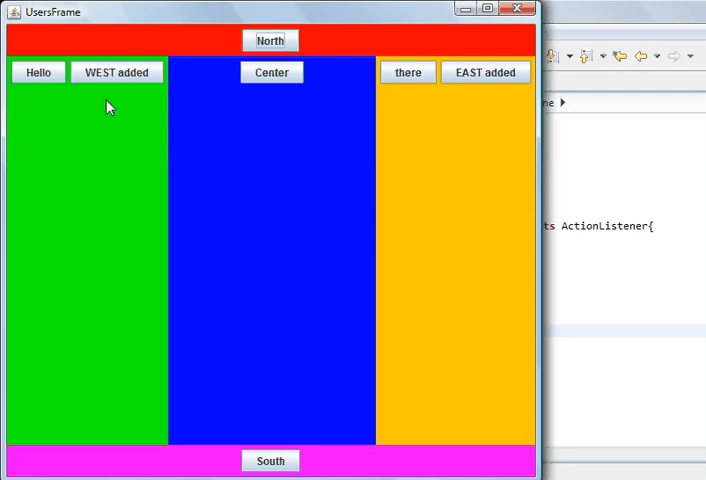
mouse_move(88, 152)
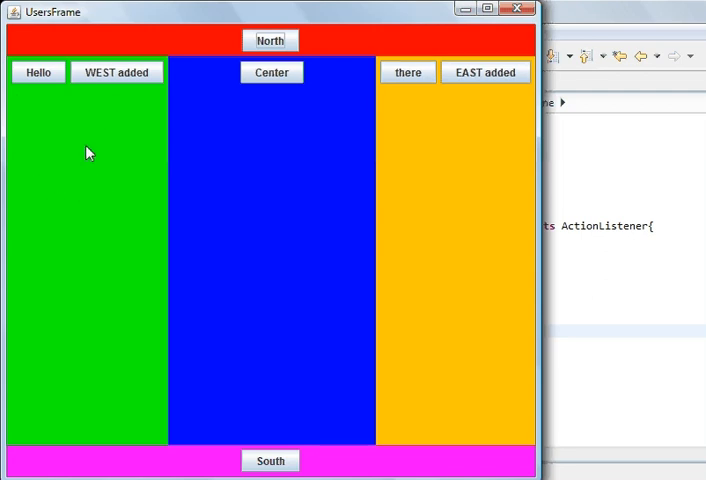
mouse_move(80, 152)
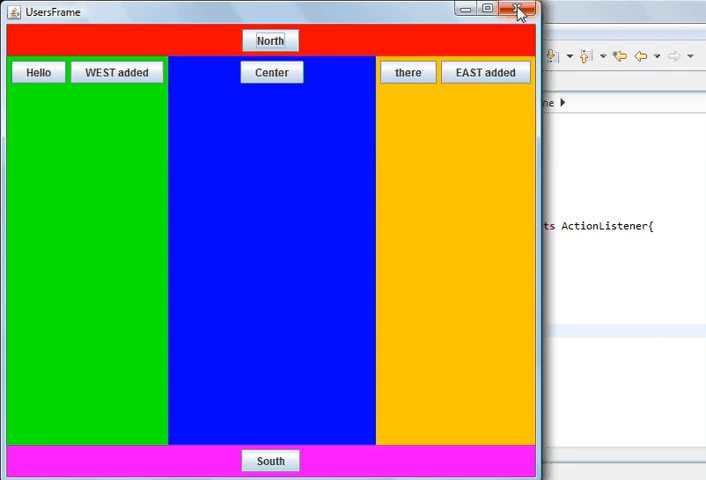
Close UsersFrame and add pan1.setLayout(new BorderLayout()); right after pan1 is created.
left_click(520, 10)
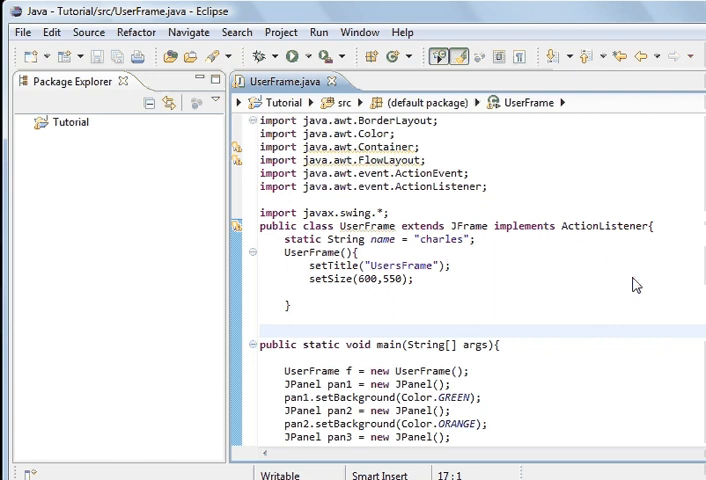
mouse_move(444, 404)
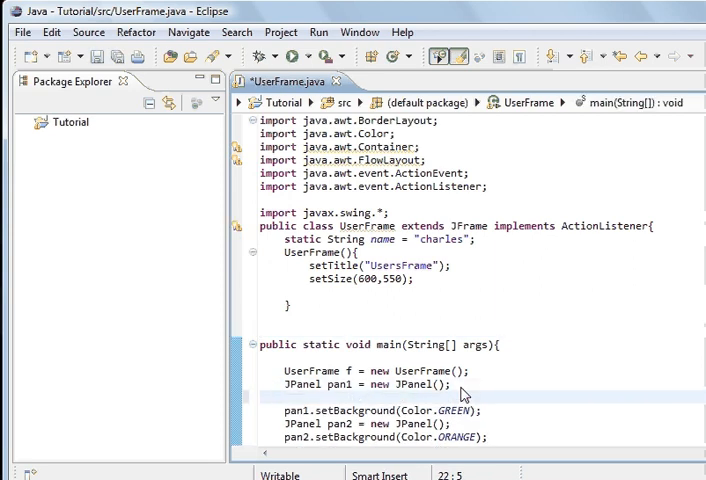
type("p")
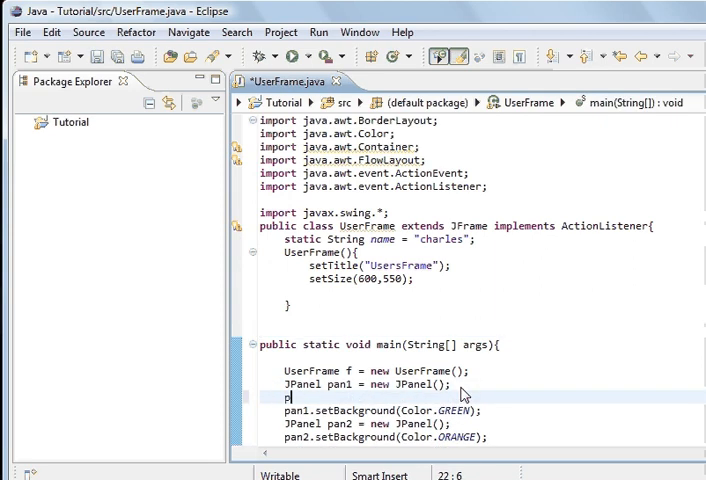
type("an1")
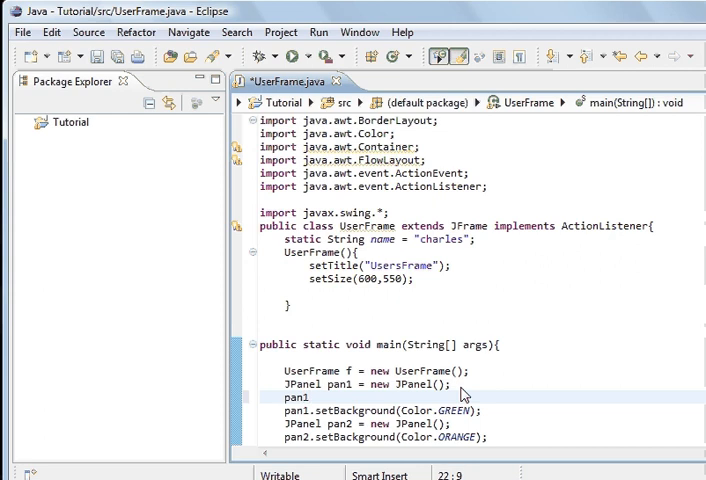
type(".")
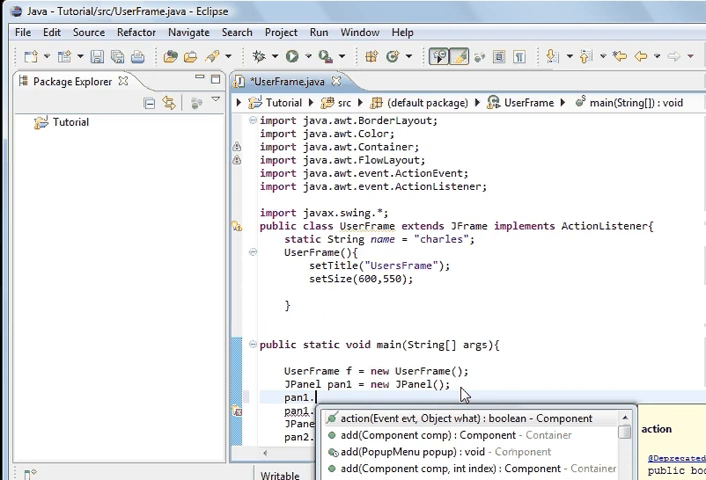
type("setLayout(new BorderLayout(")
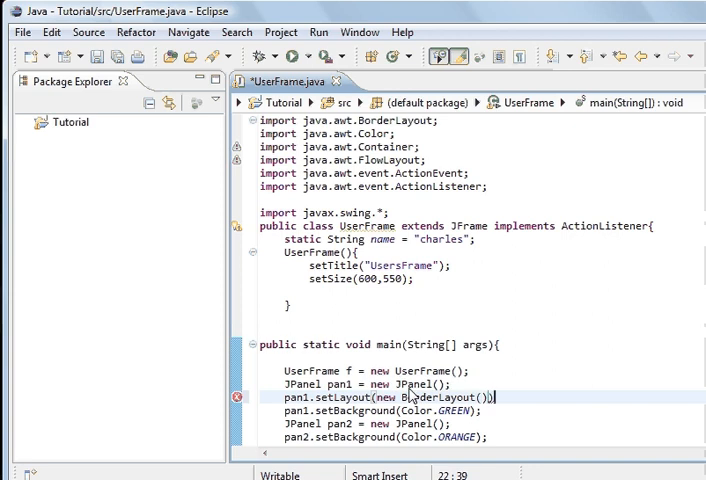
type(";")
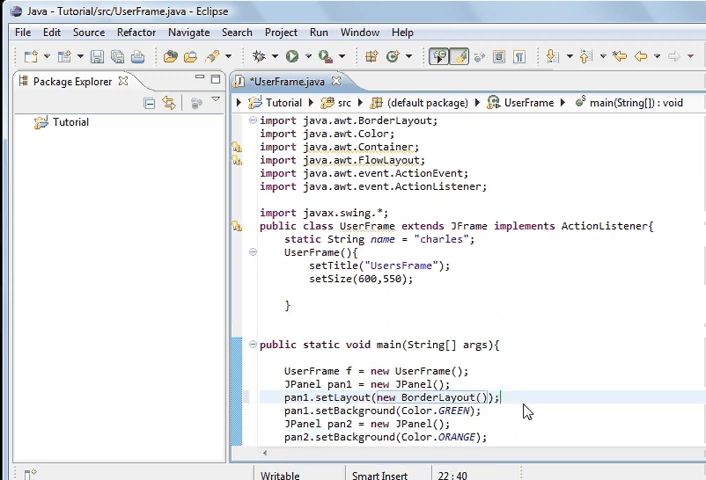
mouse_move(412, 300)
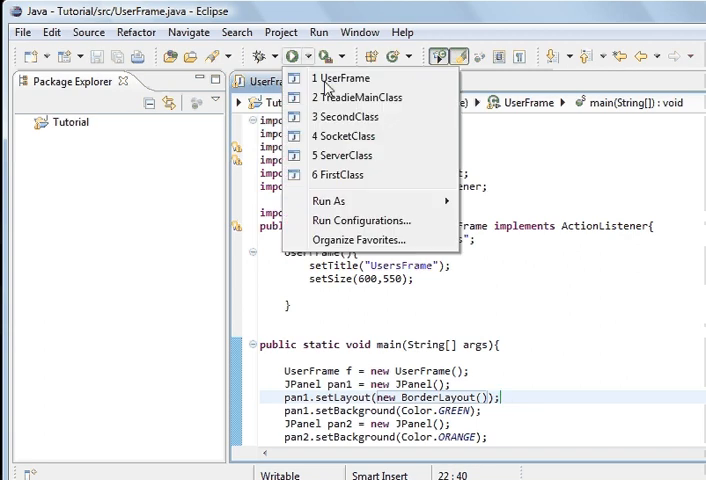
Relaunch UserFrame from the Run dropdown to see the west panel's new layout.
left_click(344, 78)
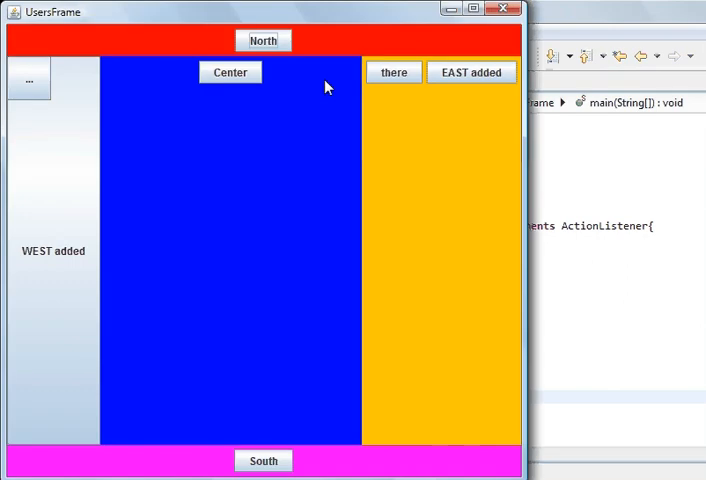
mouse_move(156, 118)
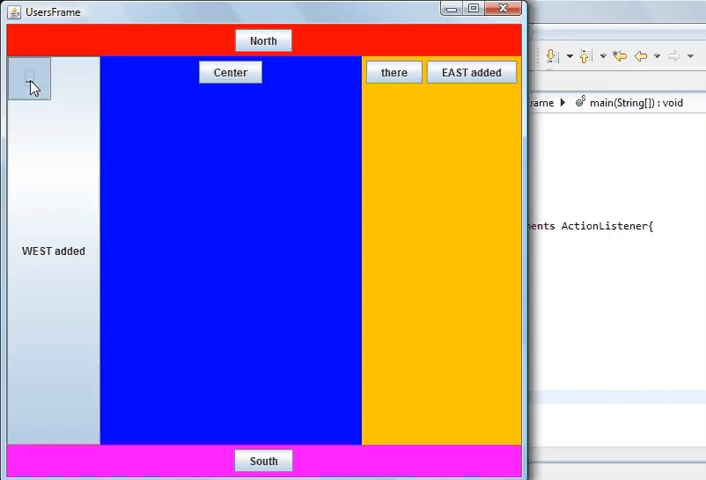
mouse_move(94, 112)
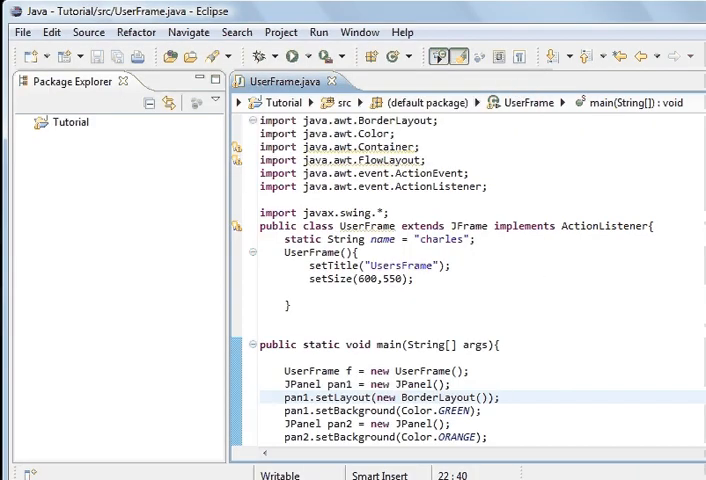
Change pan1.add(jb) to pan1.add(jb, BorderLayout.NORTH) so Hello sits at the top.
scroll("down", 3)
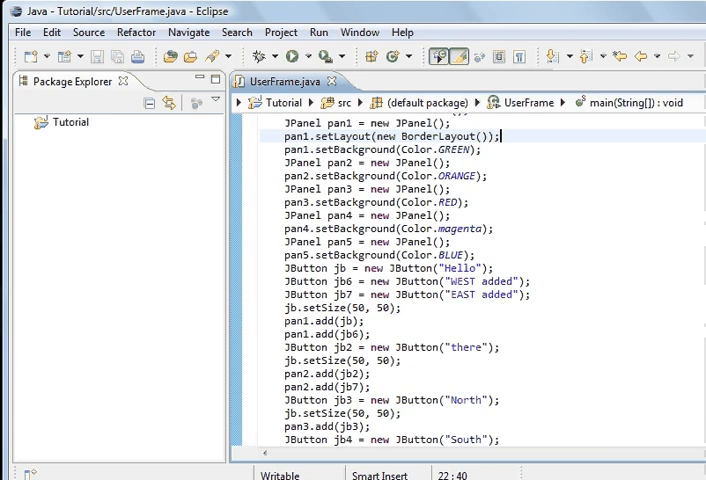
scroll("up", 3)
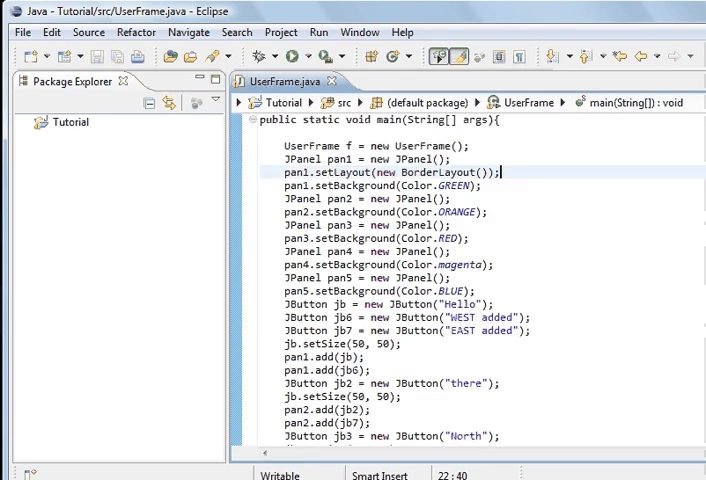
scroll("down", 3)
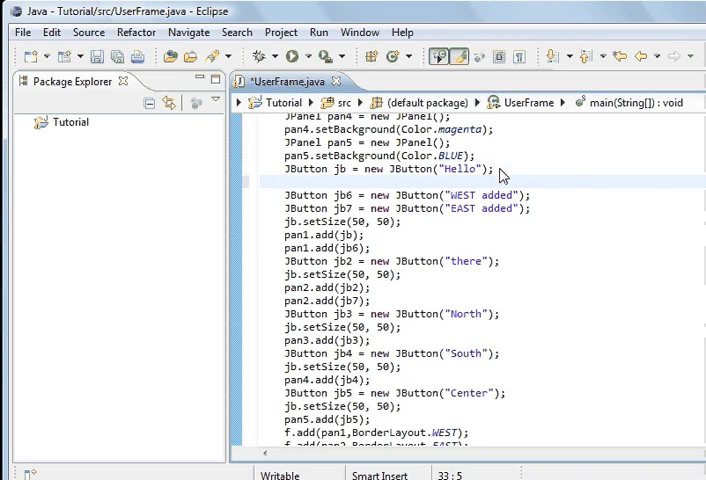
double_click(338, 168)
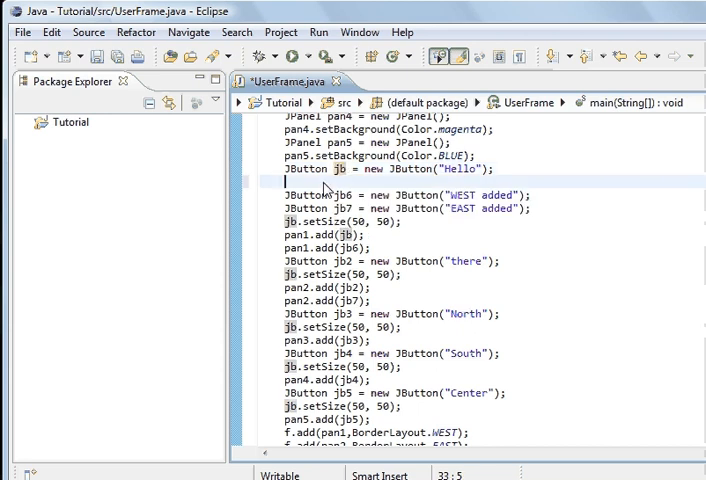
type("jb")
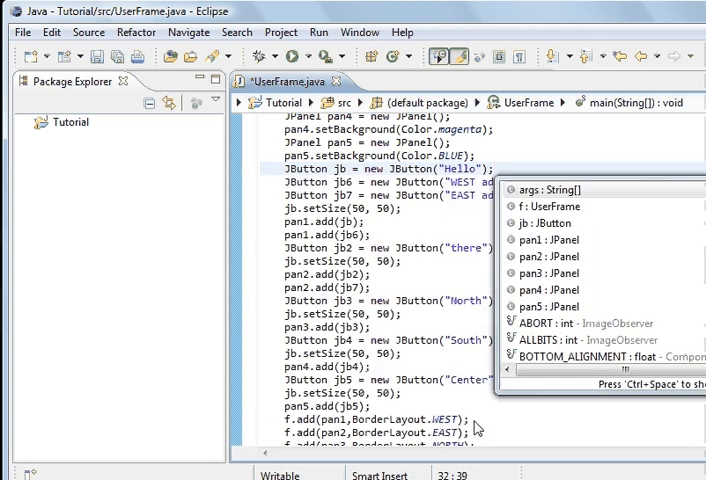
mouse_move(340, 300)
type(",BorderLayout.")
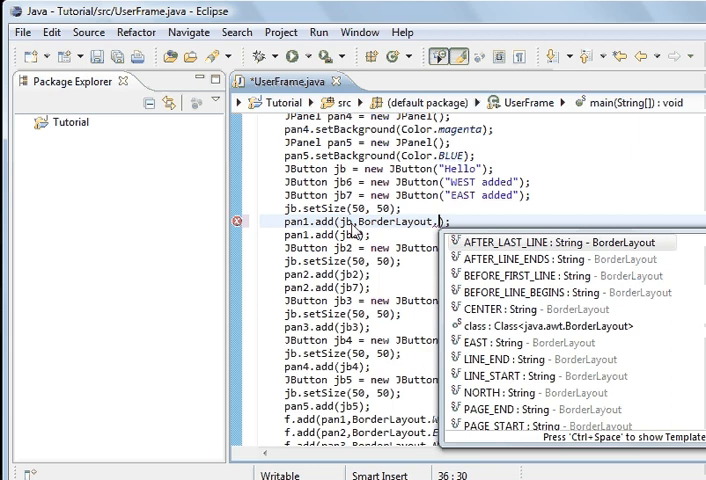
type("NORTH")
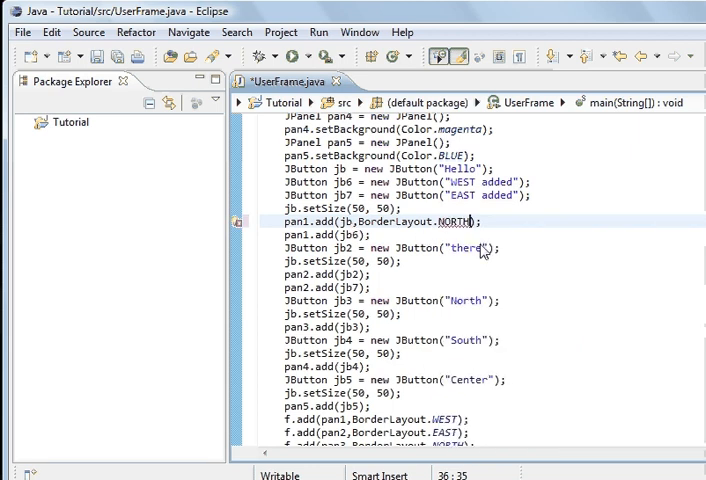
mouse_move(378, 228)
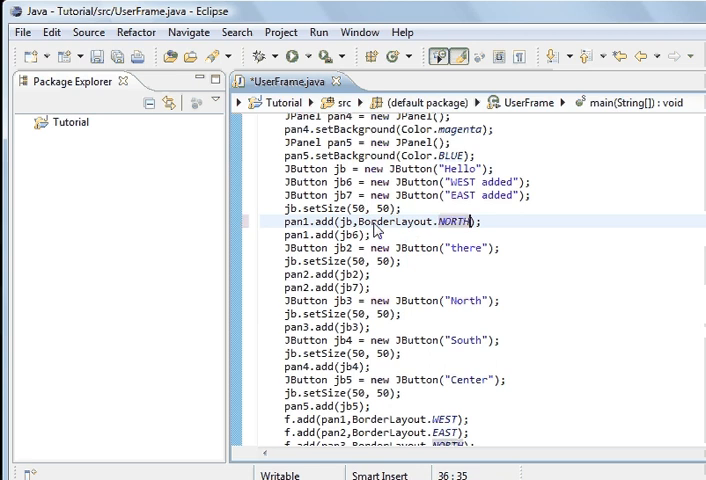
mouse_move(376, 230)
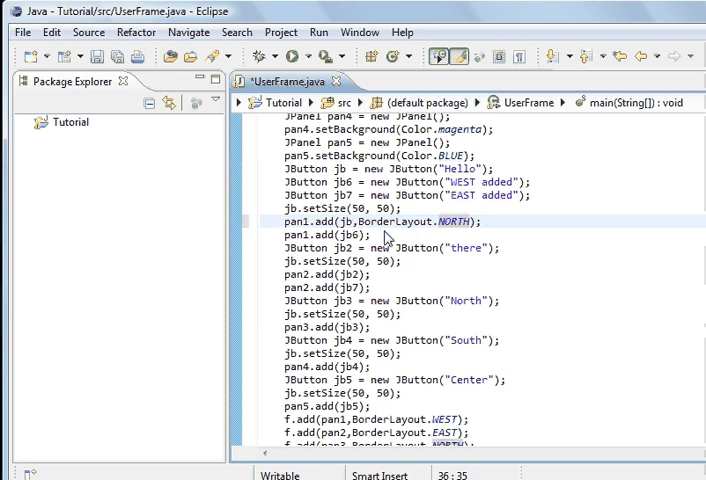
mouse_move(362, 244)
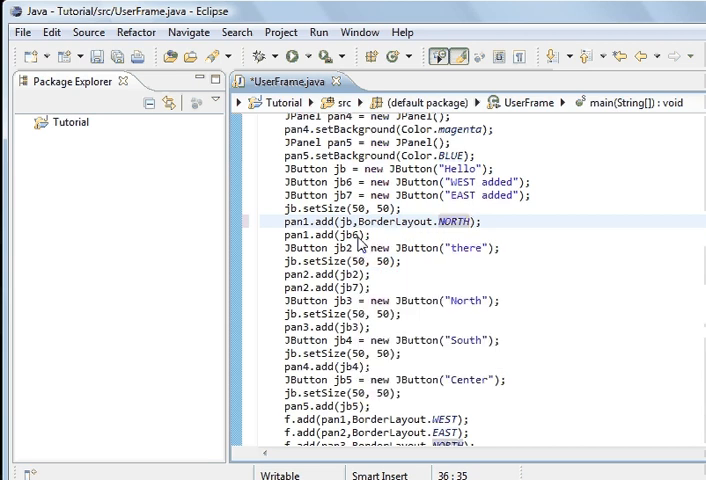
Start editing pan1.add(jb6) to pass BorderLayout. as its border position.
left_click(360, 234)
type(",")
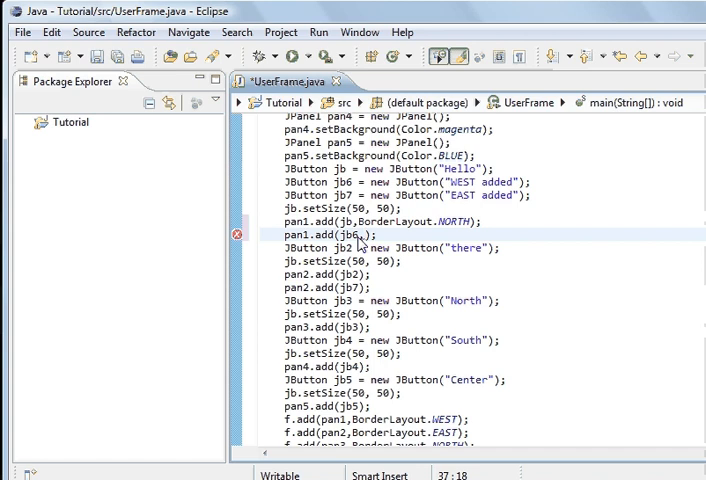
type("BorderLayou")
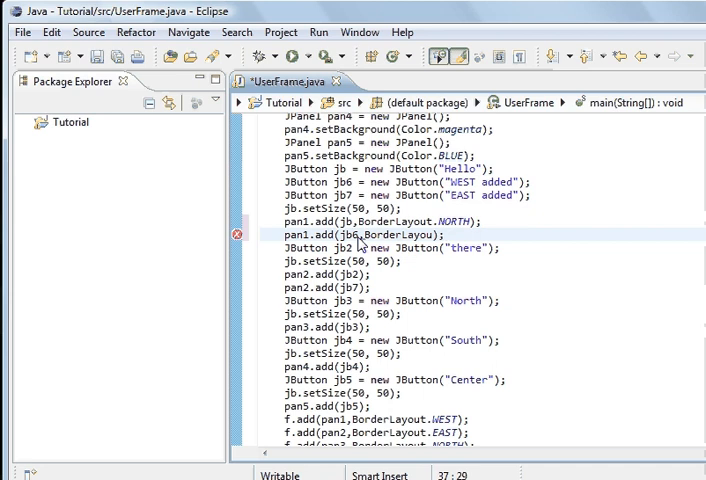
type(".")
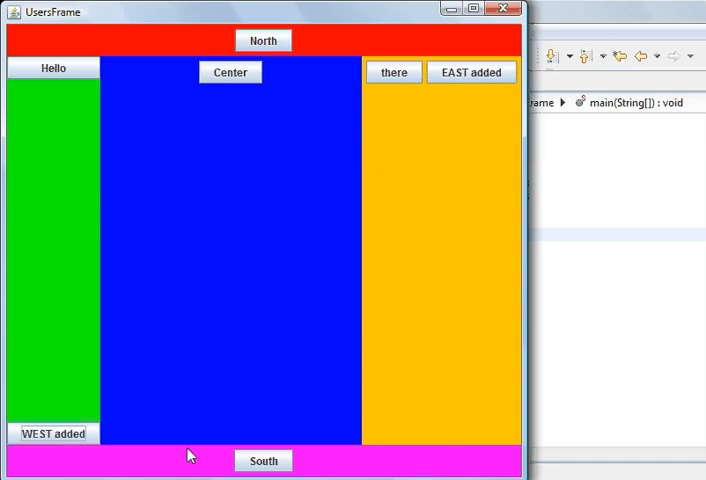
mouse_move(24, 96)
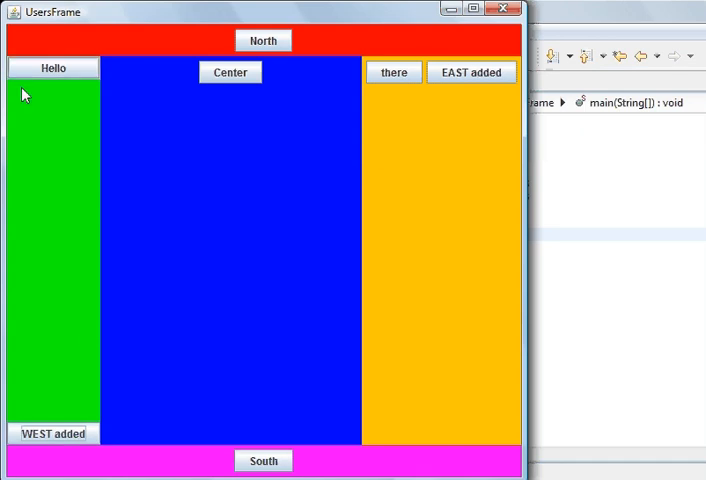
mouse_move(42, 168)
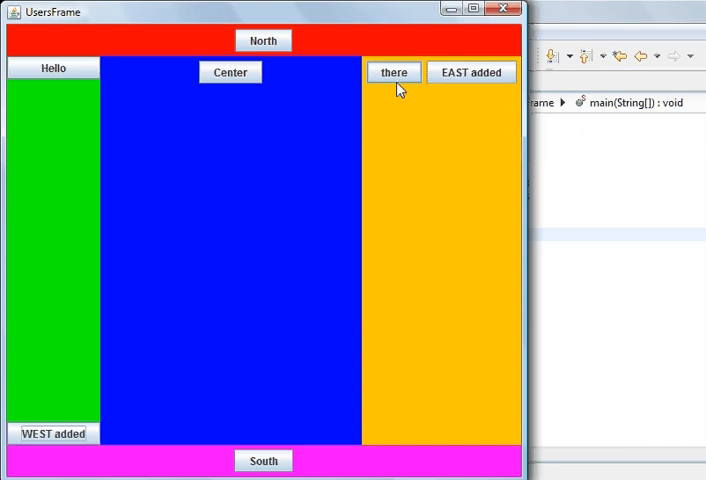
mouse_move(390, 106)
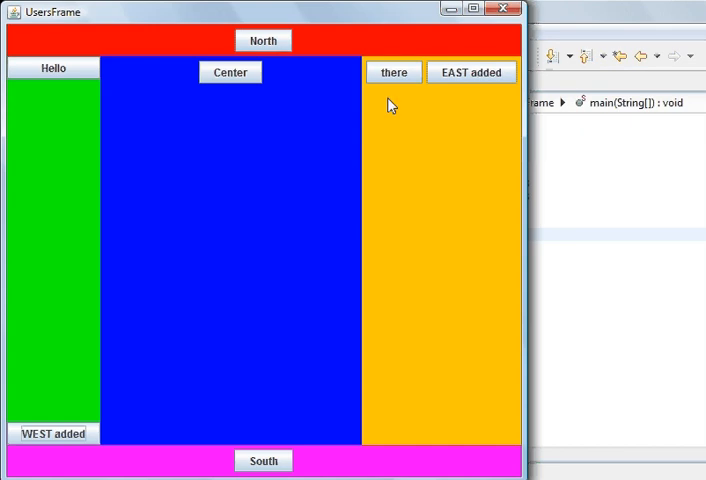
mouse_move(460, 320)
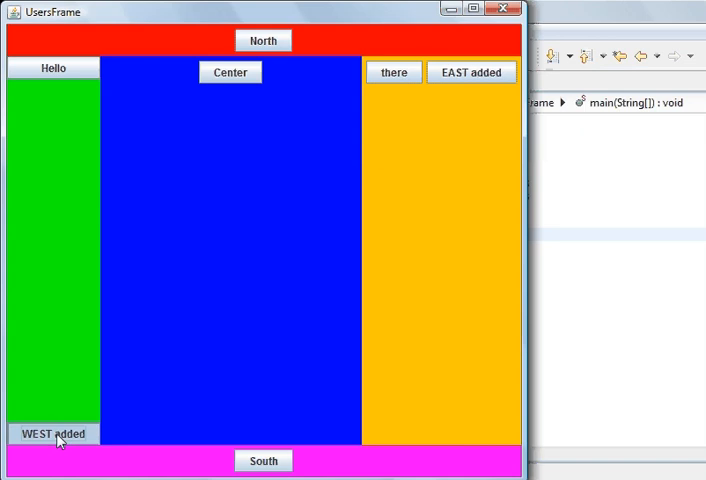
mouse_move(16, 140)
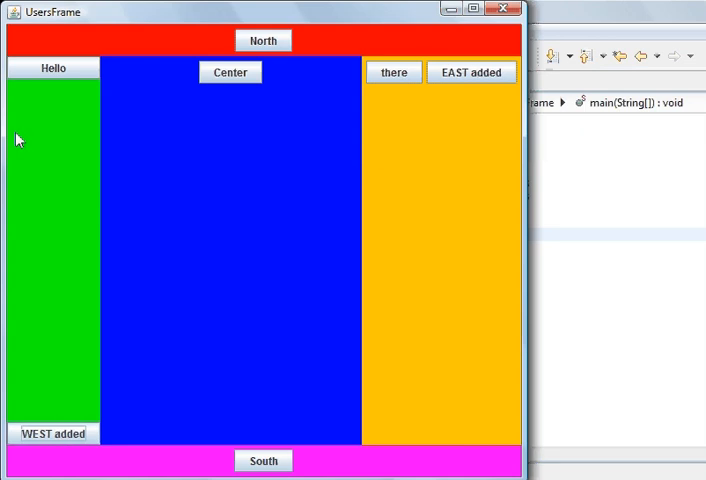
mouse_move(64, 414)
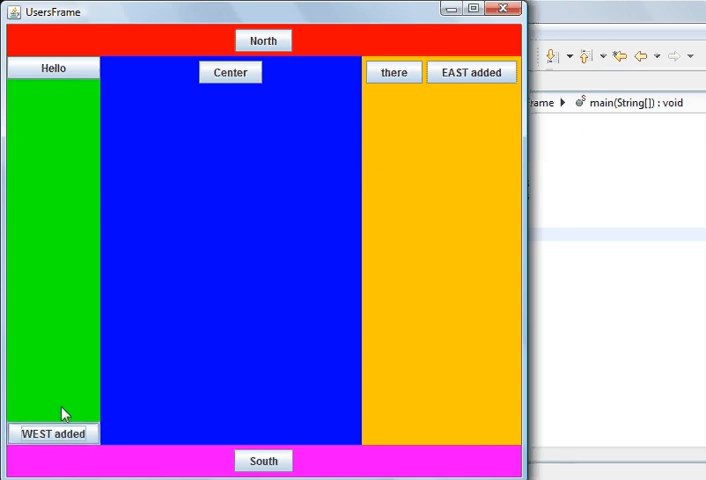
mouse_move(72, 136)
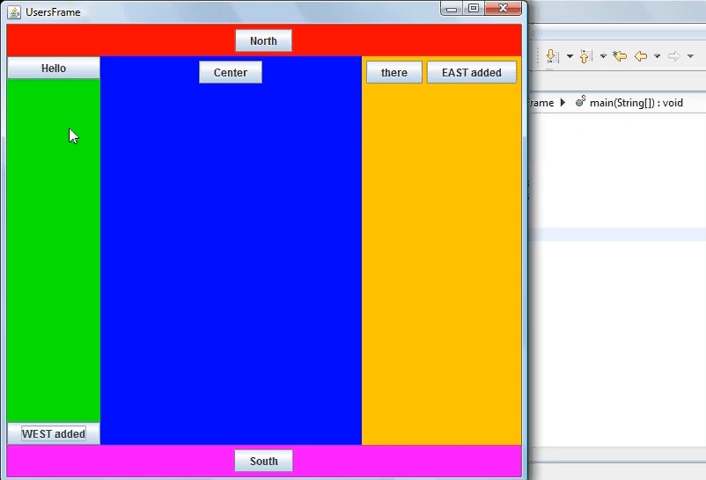
mouse_move(68, 242)
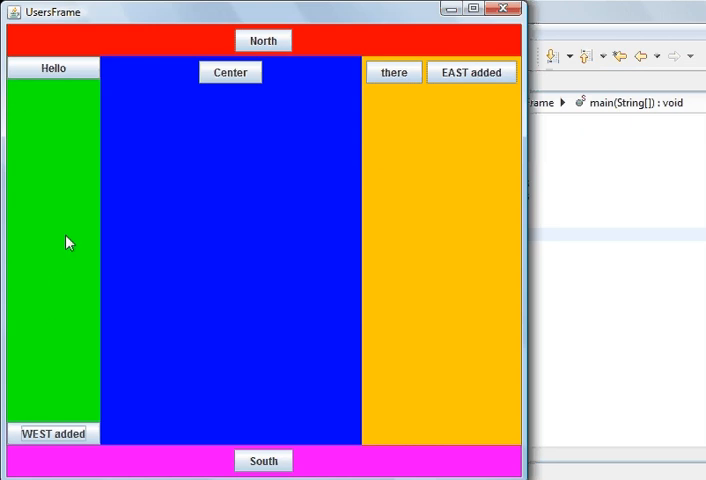
mouse_move(42, 152)
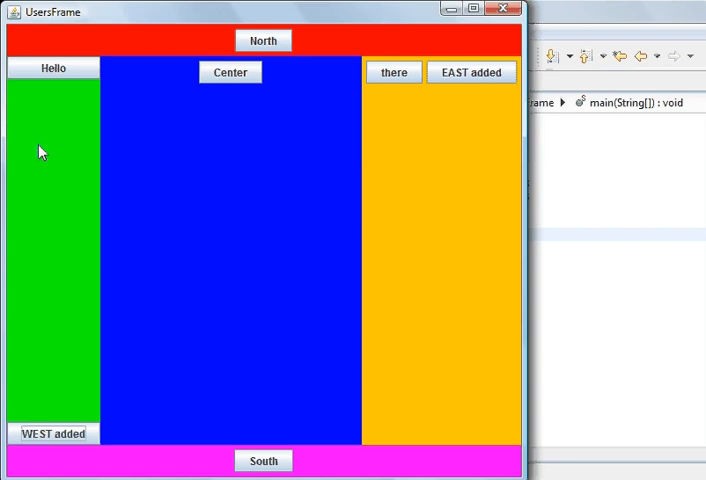
mouse_move(200, 252)
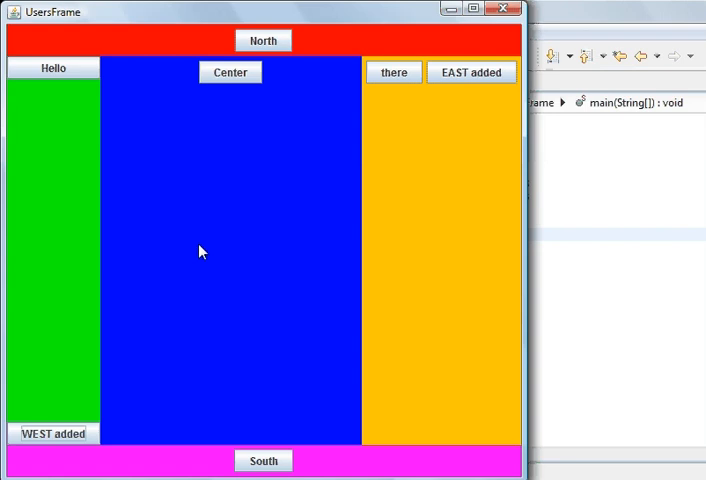